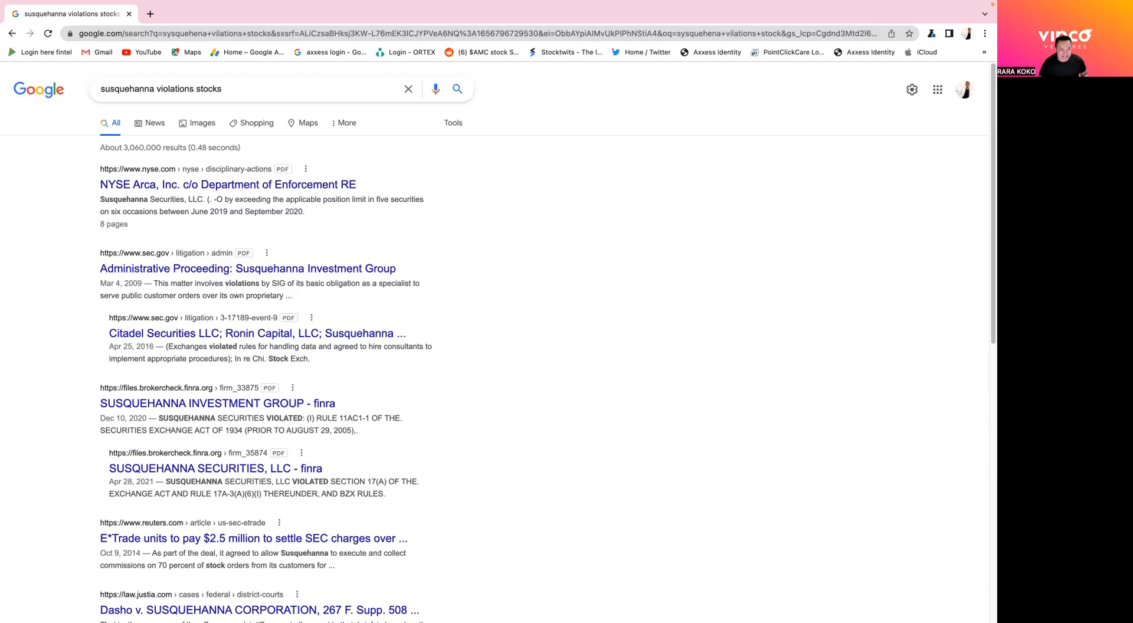
mouse_move(979, 125)
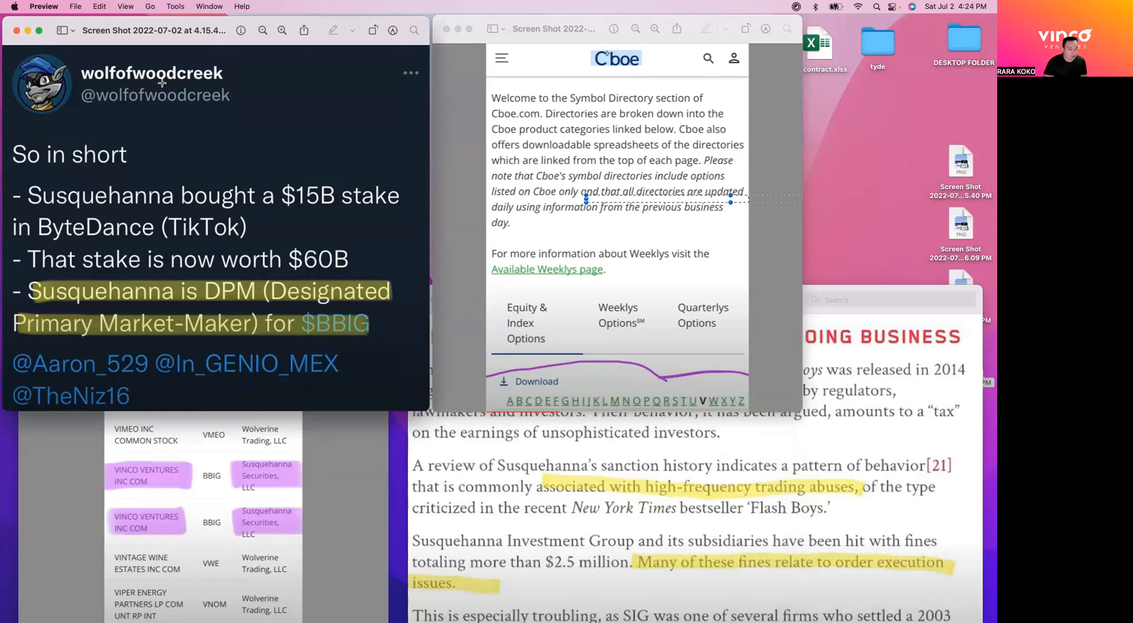
mouse_move(224, 251)
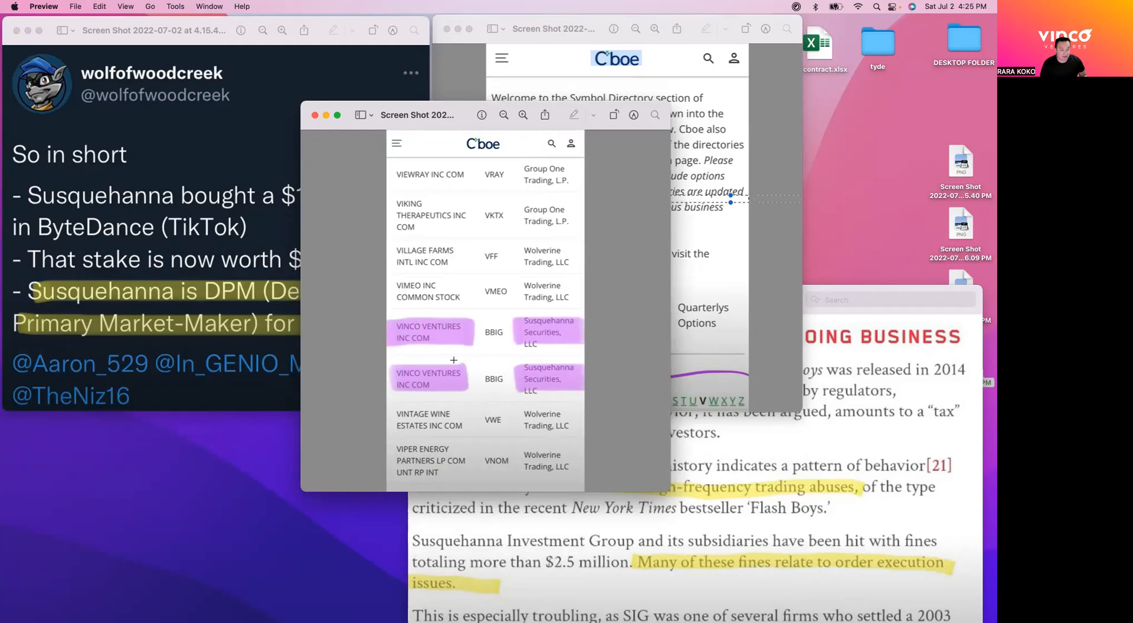
mouse_move(448, 340)
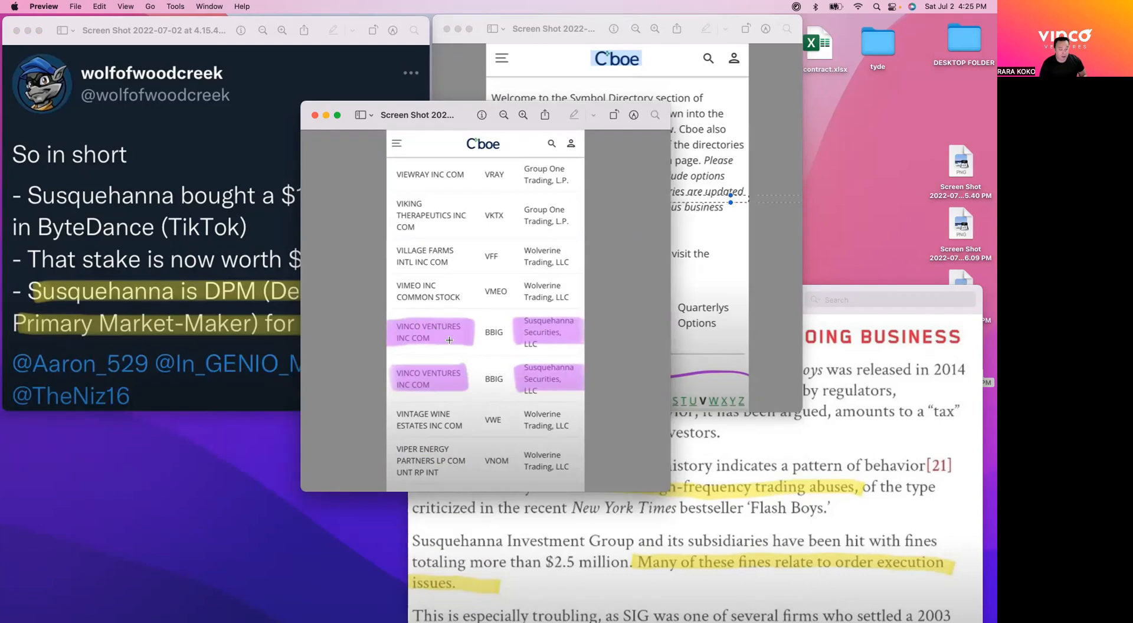
mouse_move(468, 348)
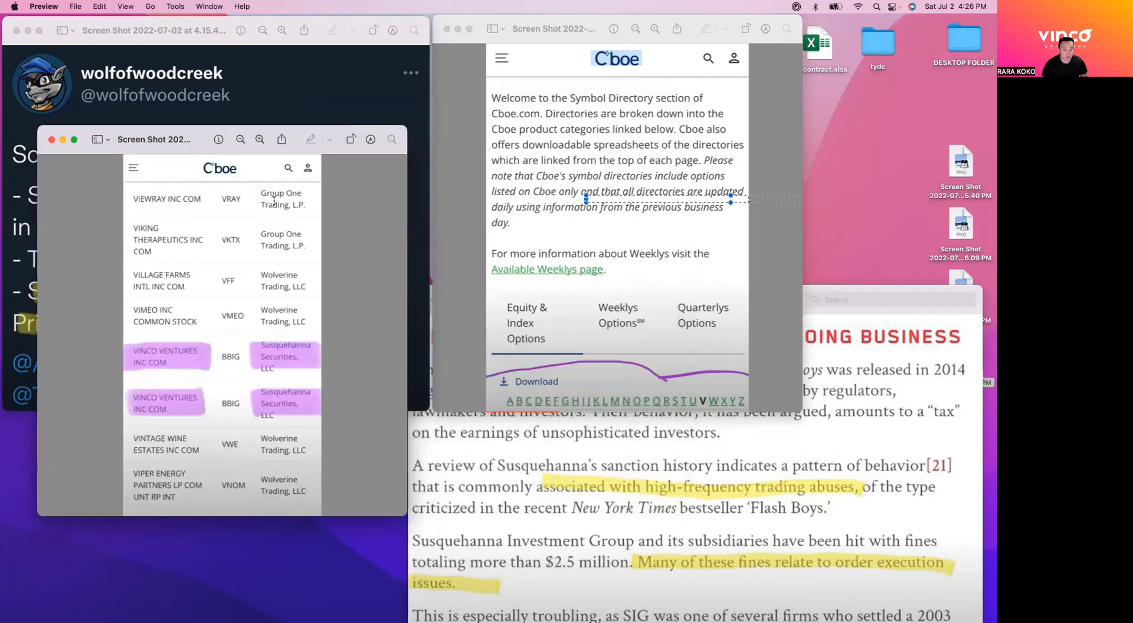
Step: Drag the Fines for Cheating article screenshot window up to the centre of the screen
left_click_drag(616, 29, 412, 109)
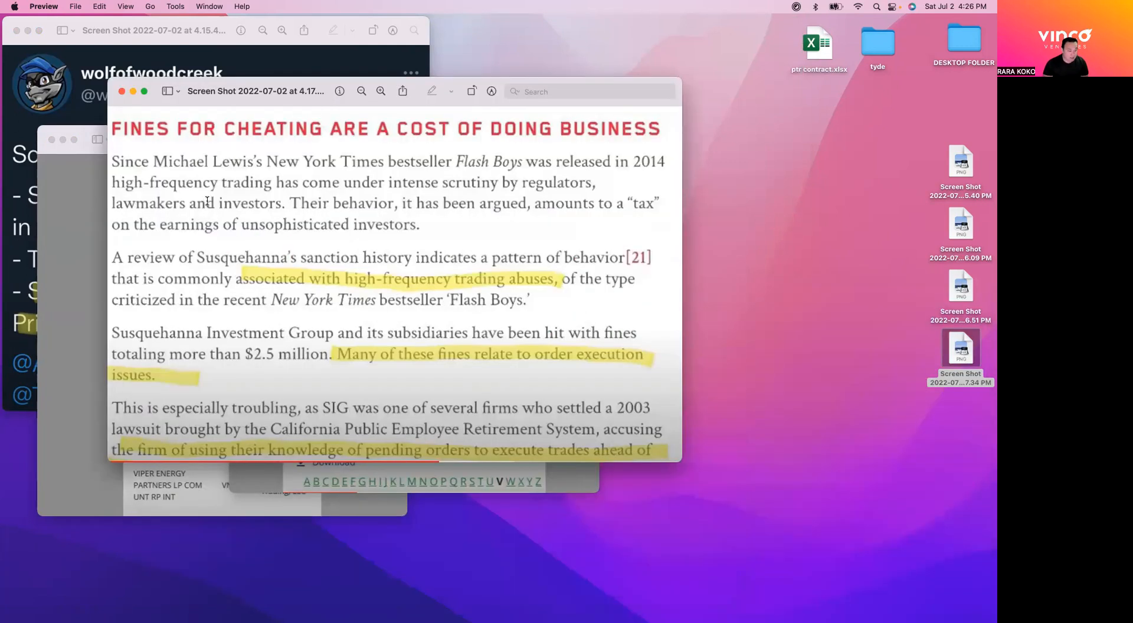
mouse_move(296, 208)
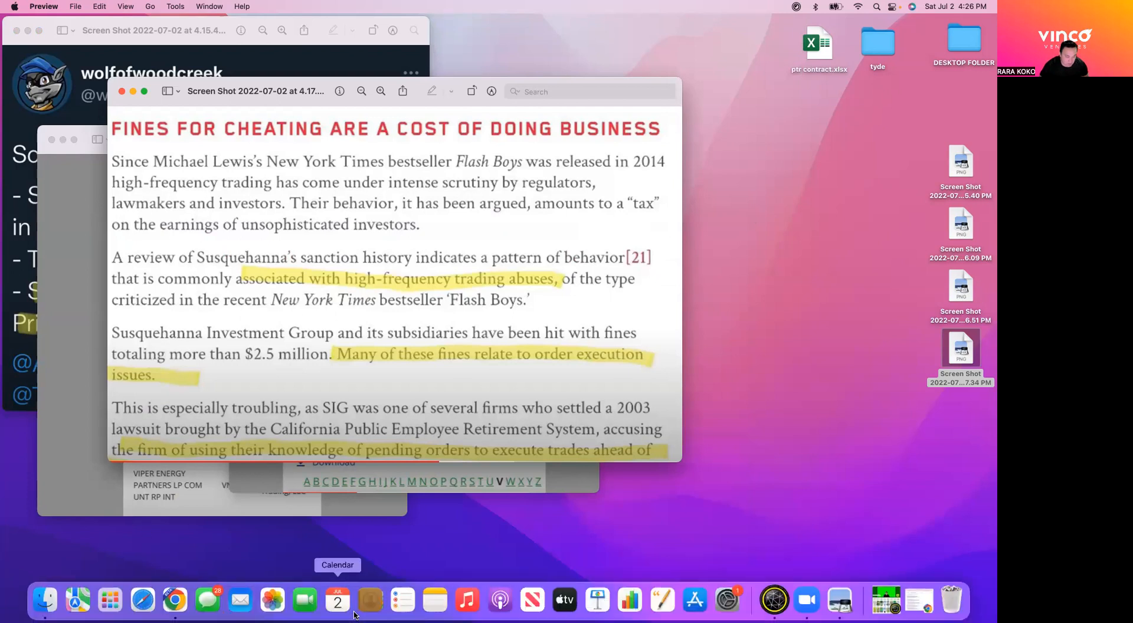
mouse_move(174, 600)
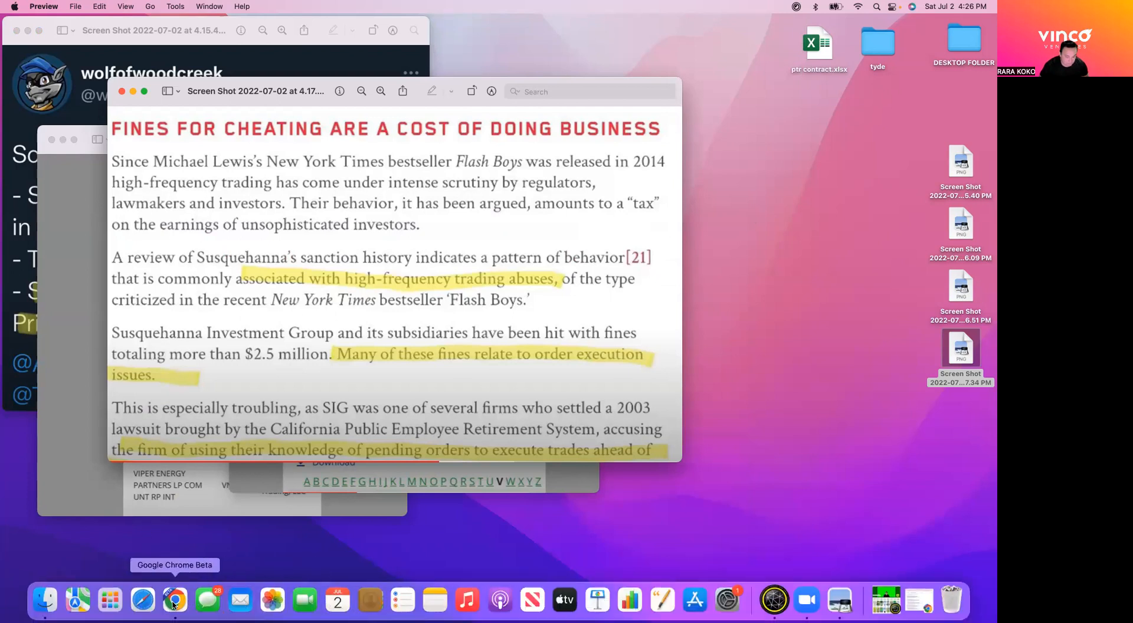
Step: Switch to Google Chrome Beta from the Dock to show the Susquehanna search results
left_click(174, 600)
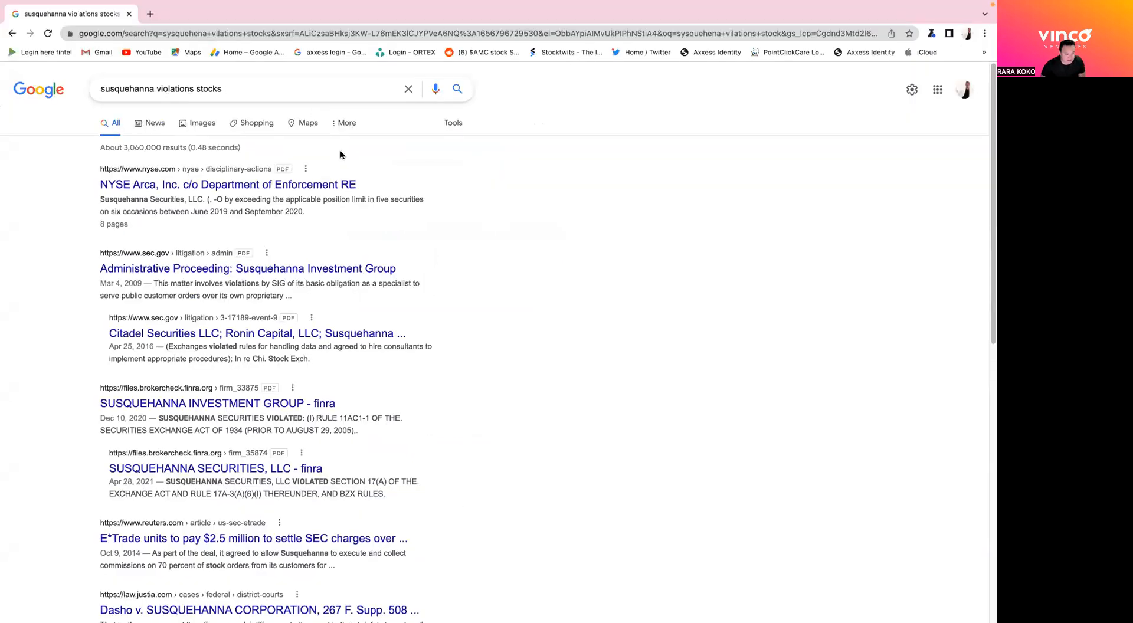
mouse_move(254, 223)
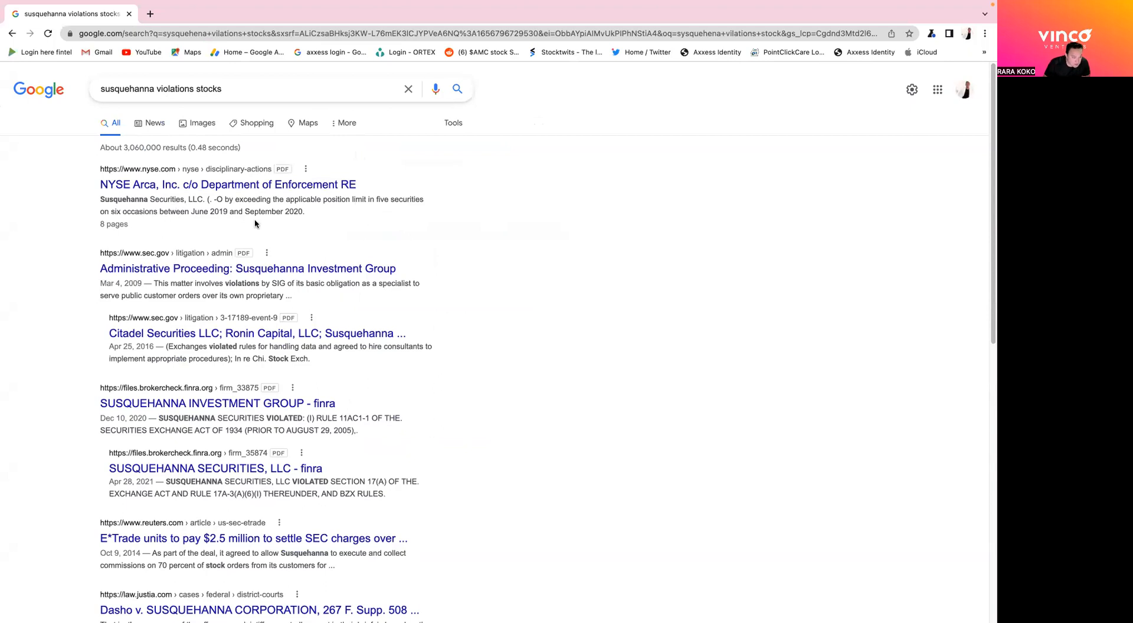
mouse_move(337, 213)
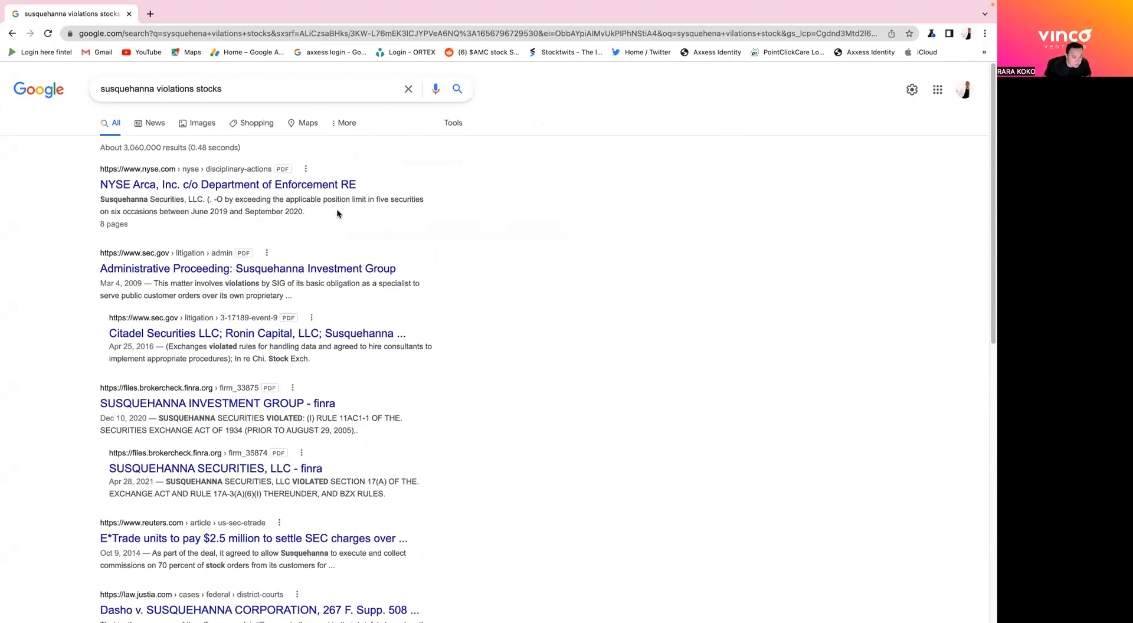
mouse_move(103, 219)
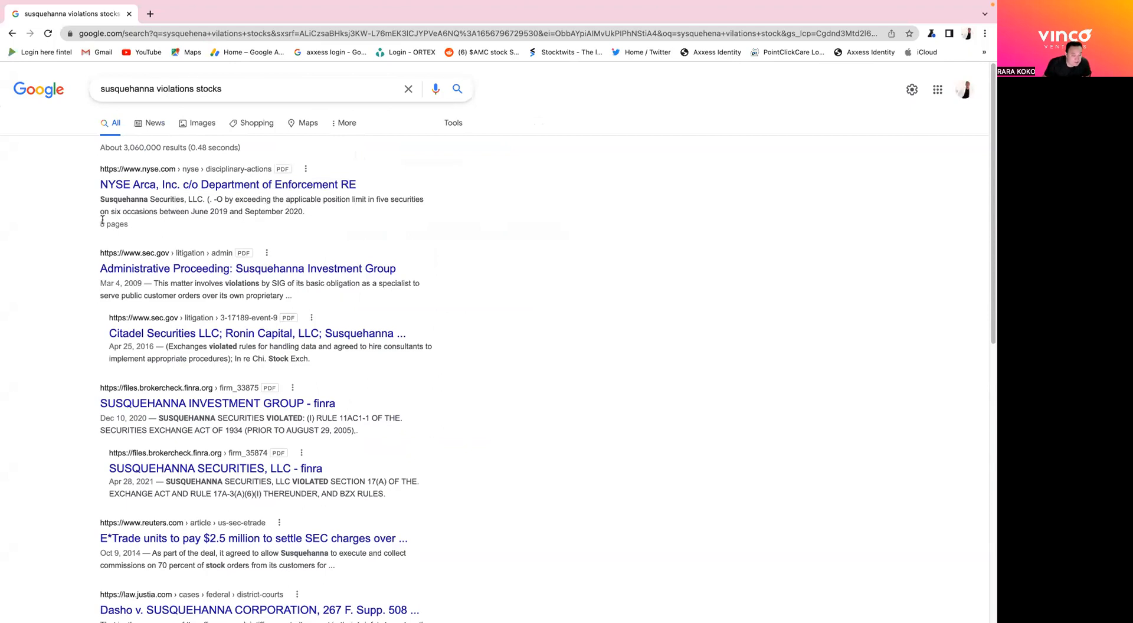
mouse_move(150, 224)
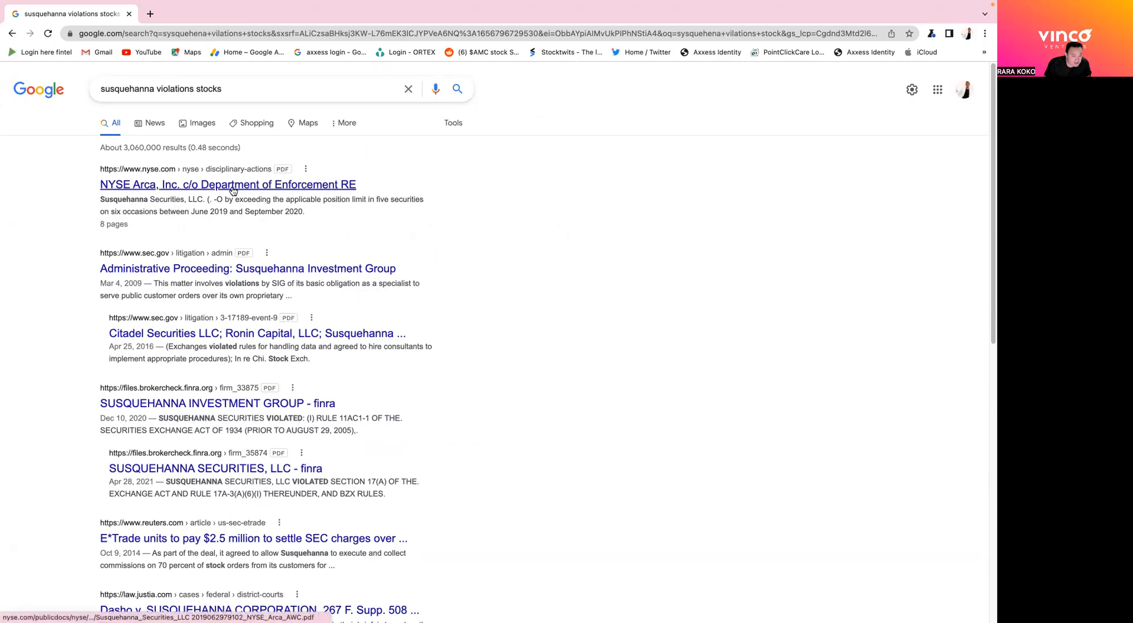
Step: Open the 'NYSE Arca, Inc. c/o Department of Enforcement' PDF result
left_click(228, 184)
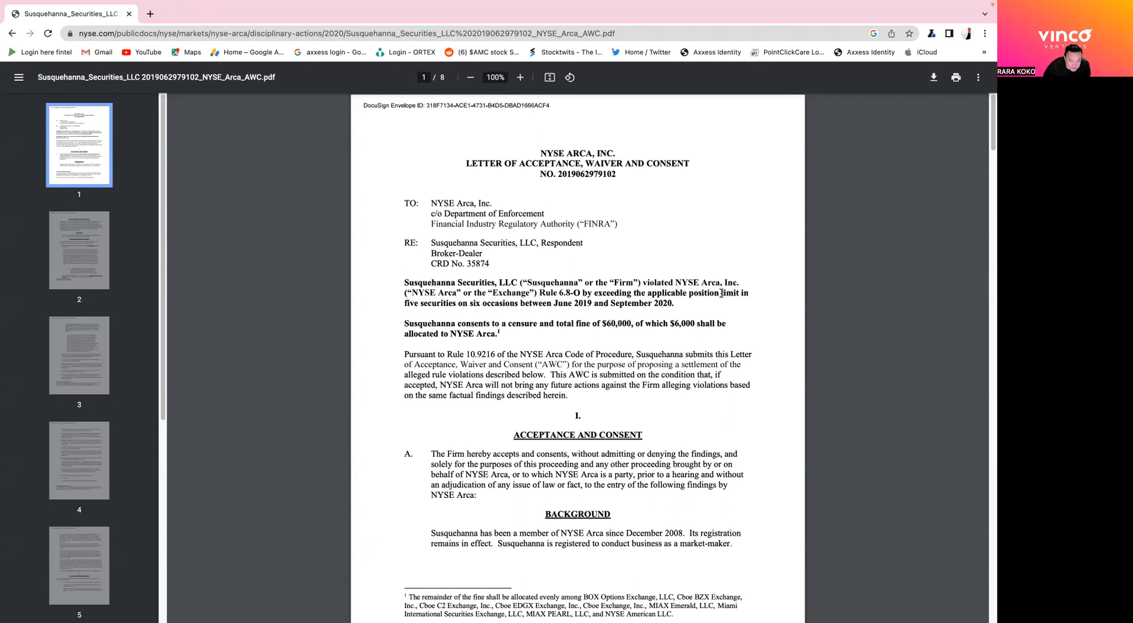
mouse_move(576, 309)
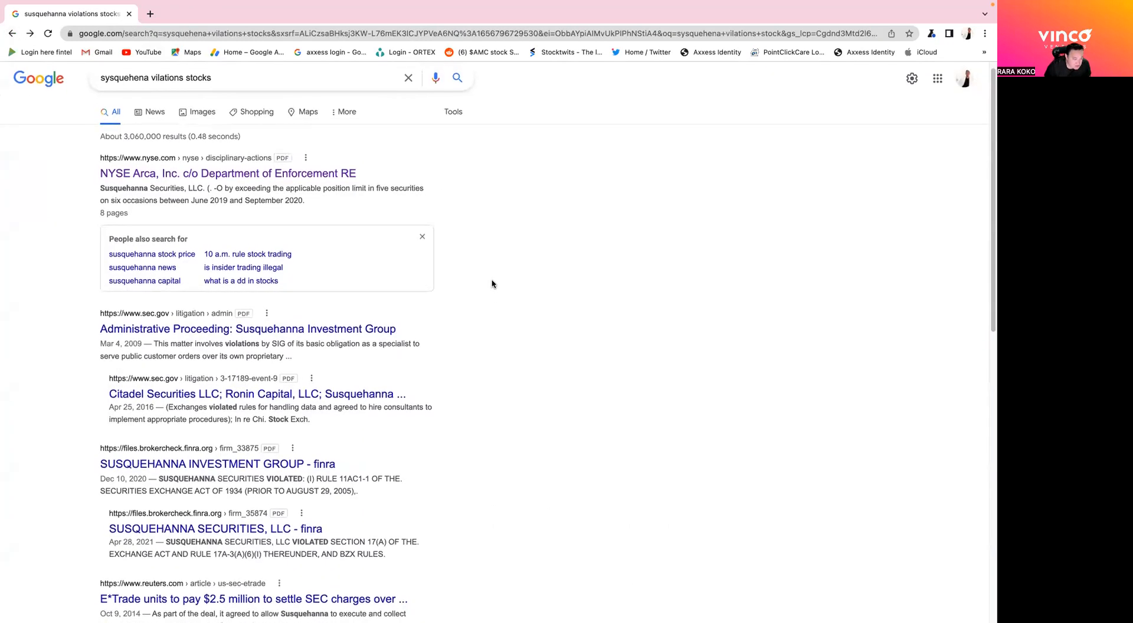
scroll("down", 3)
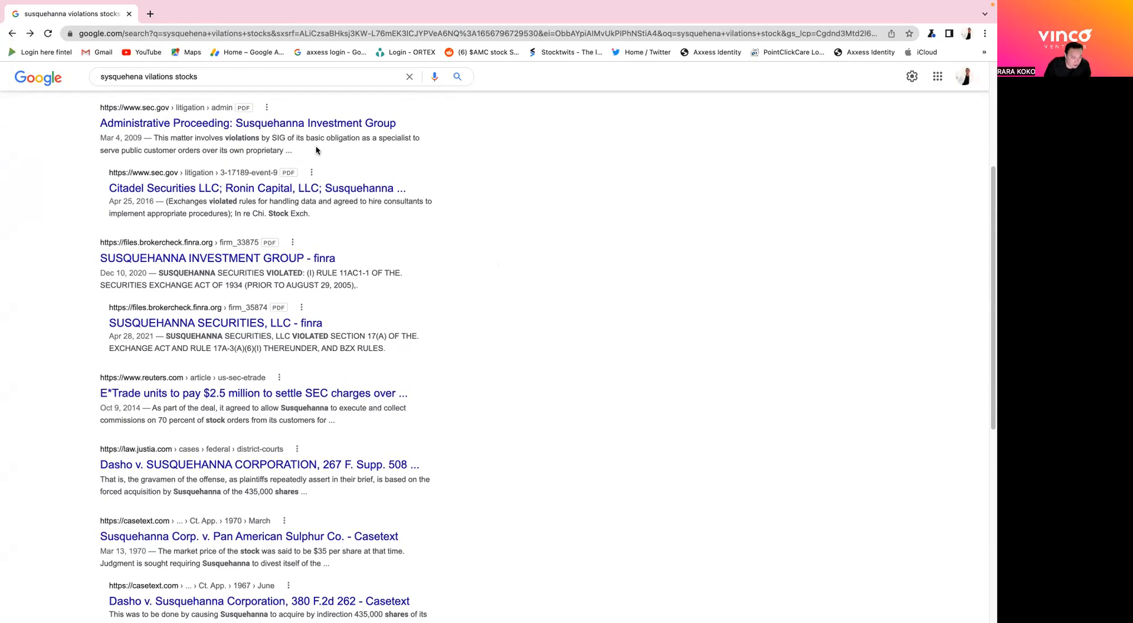
mouse_move(402, 152)
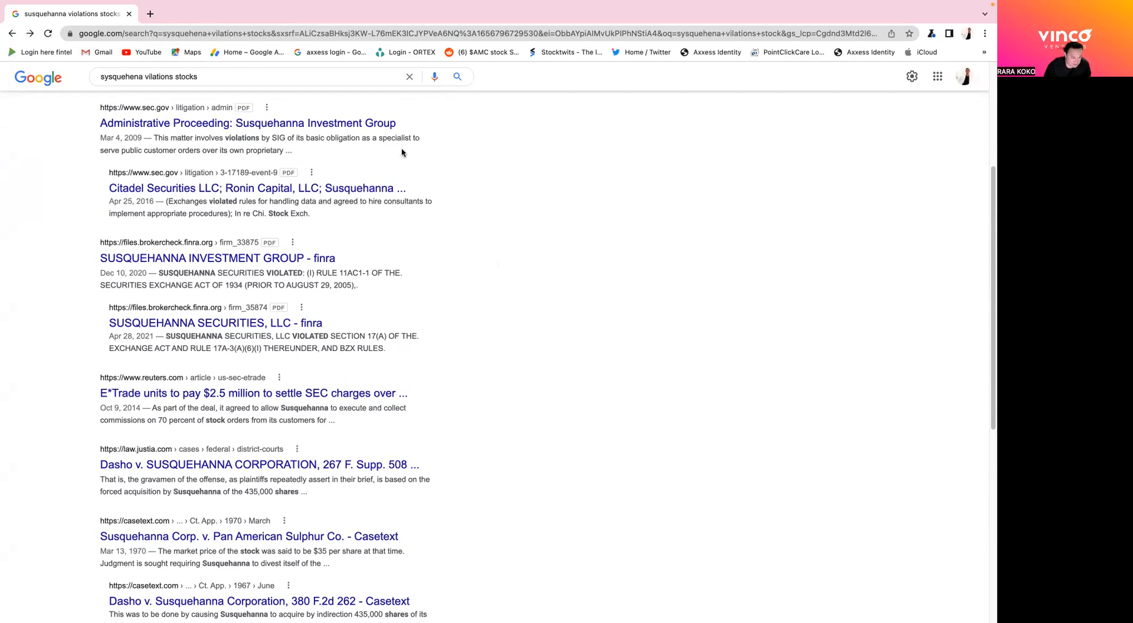
mouse_move(207, 163)
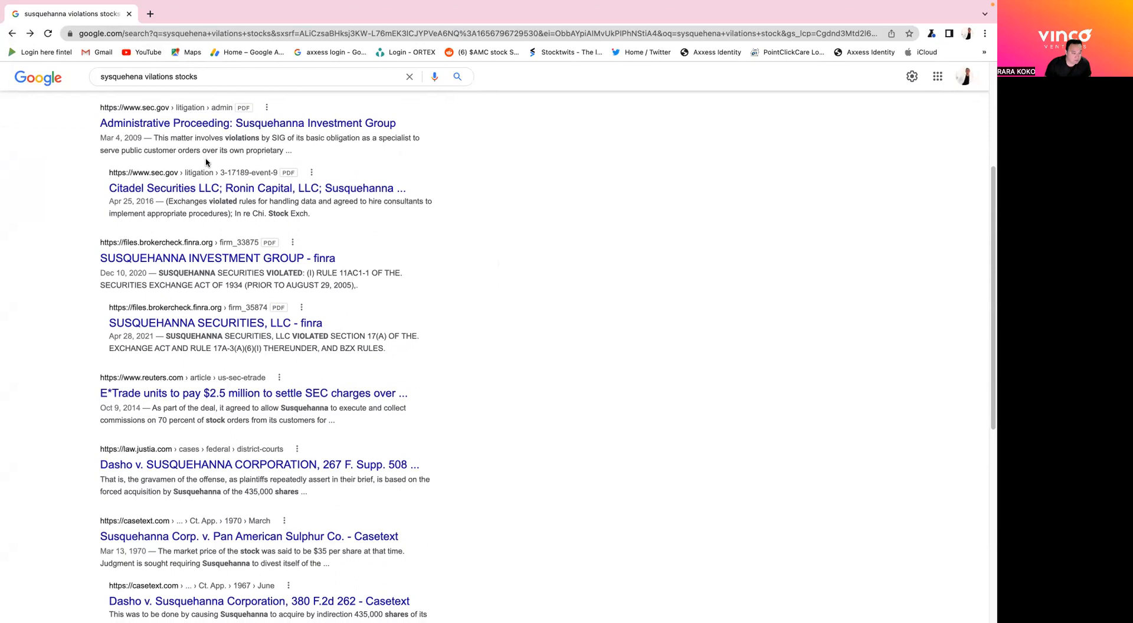
mouse_move(269, 158)
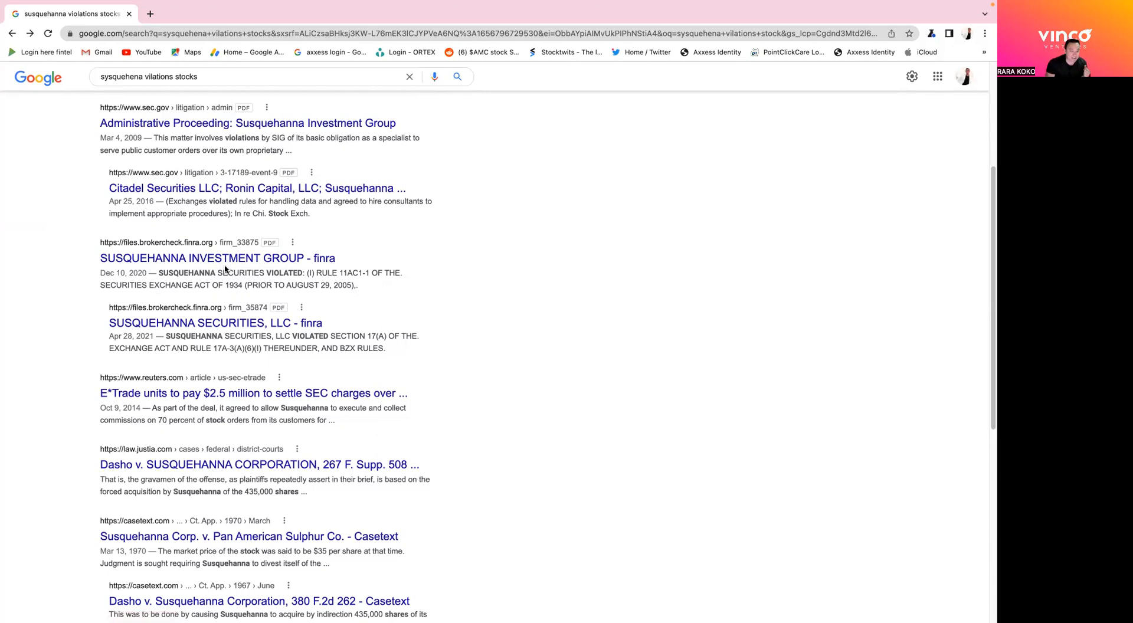
left_click(216, 258)
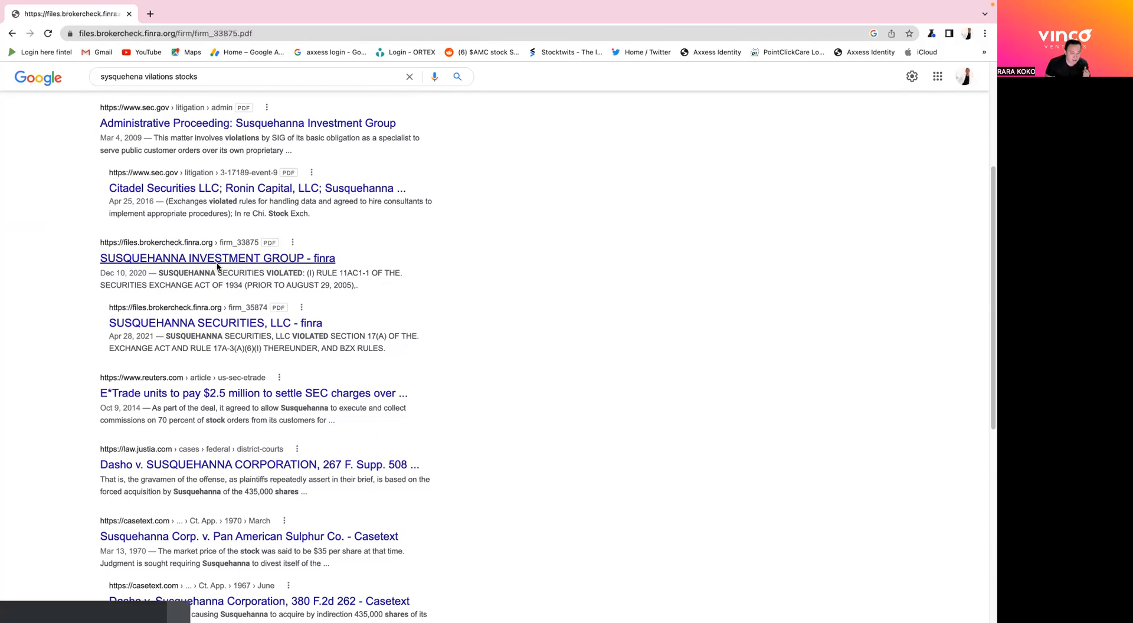
left_click(218, 258)
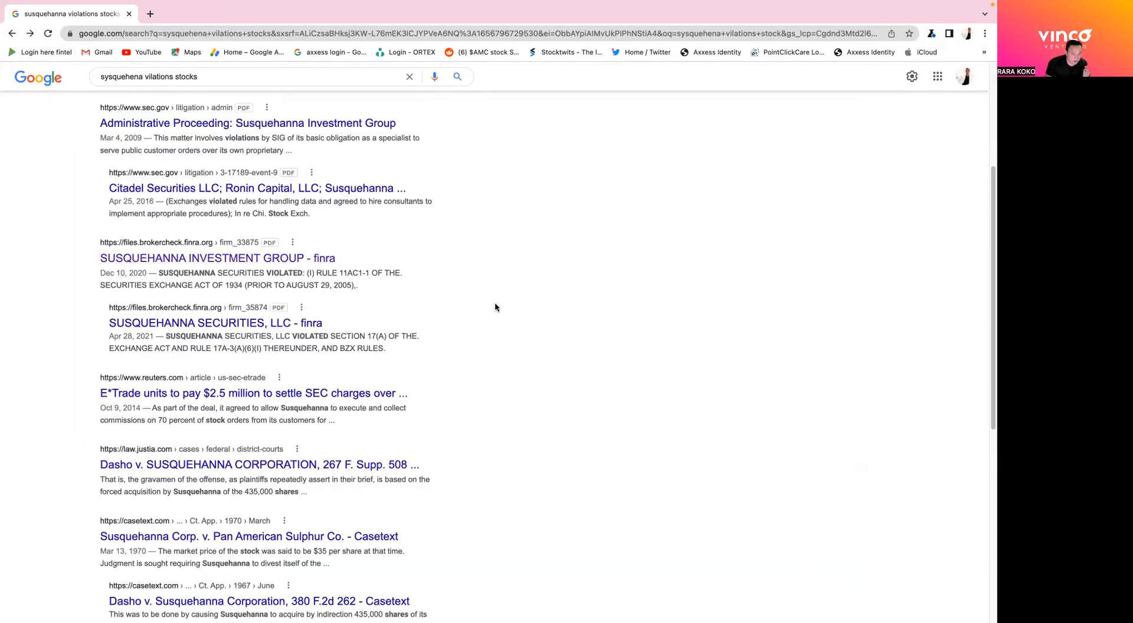
mouse_move(373, 313)
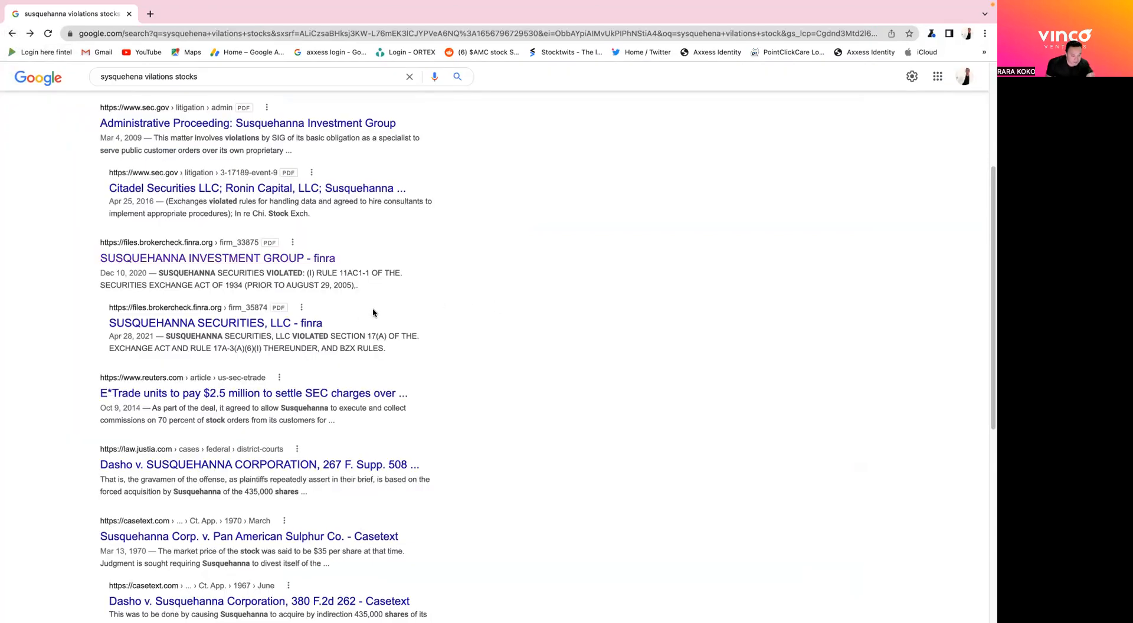
mouse_move(186, 347)
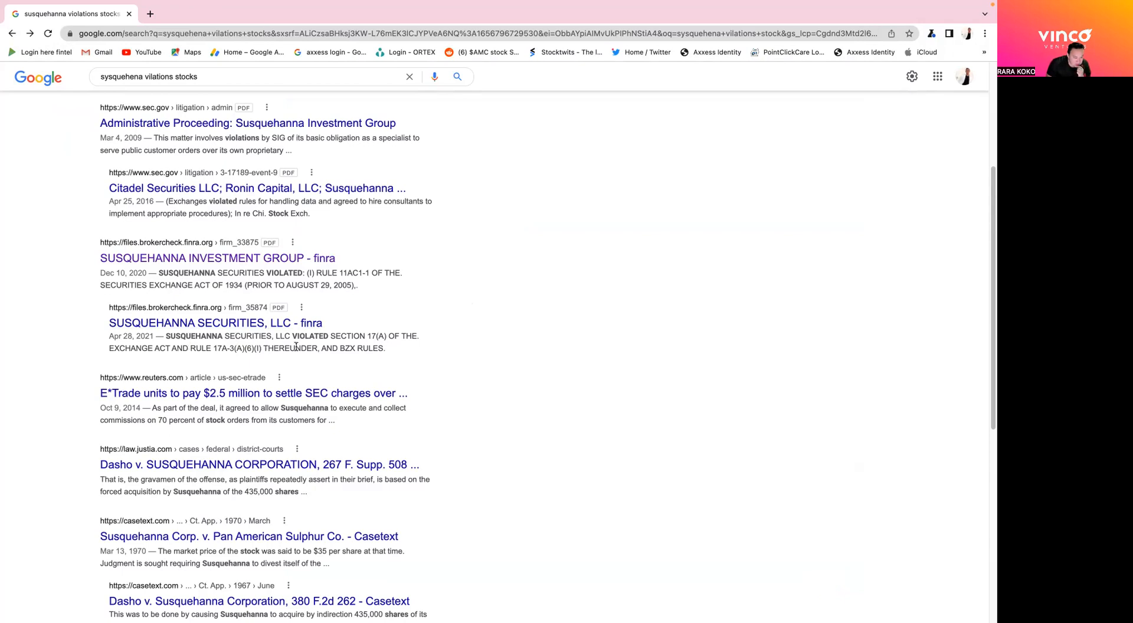
mouse_move(409, 351)
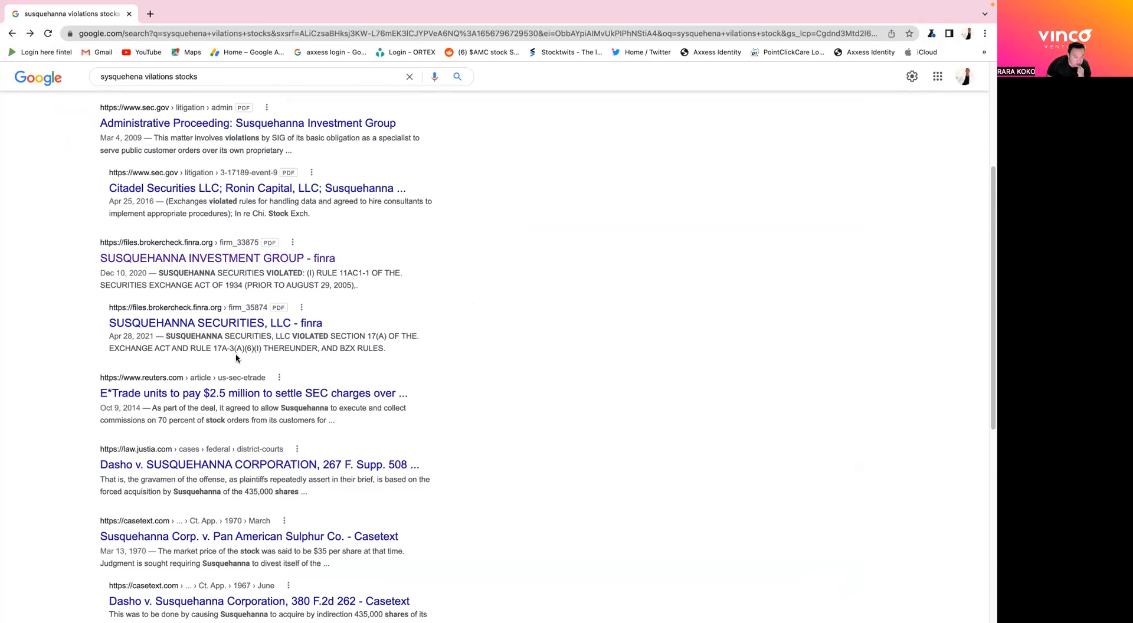
mouse_move(300, 359)
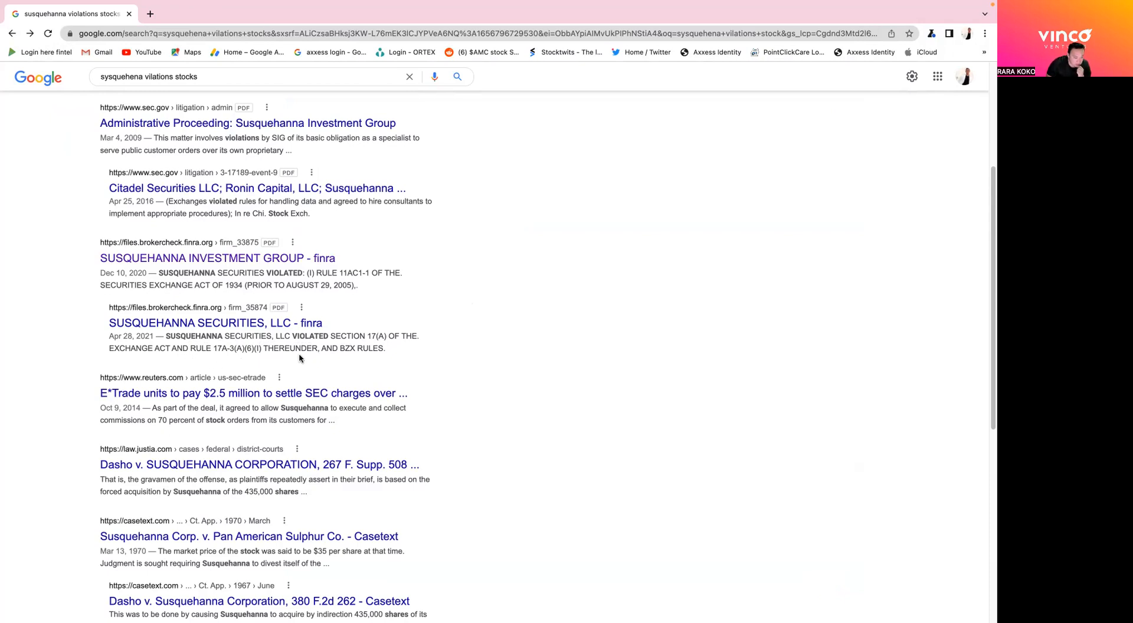
left_click(215, 322)
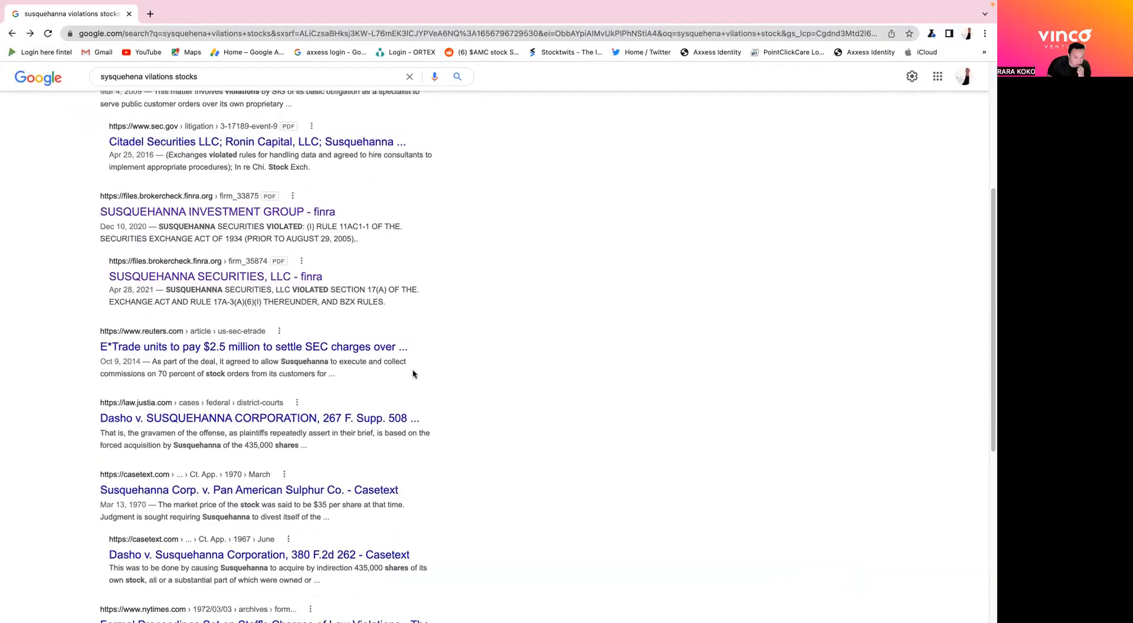
Step: Scroll to the bottom of the Susquehanna violations results, showing related searches and page numbers
scroll("down", 3)
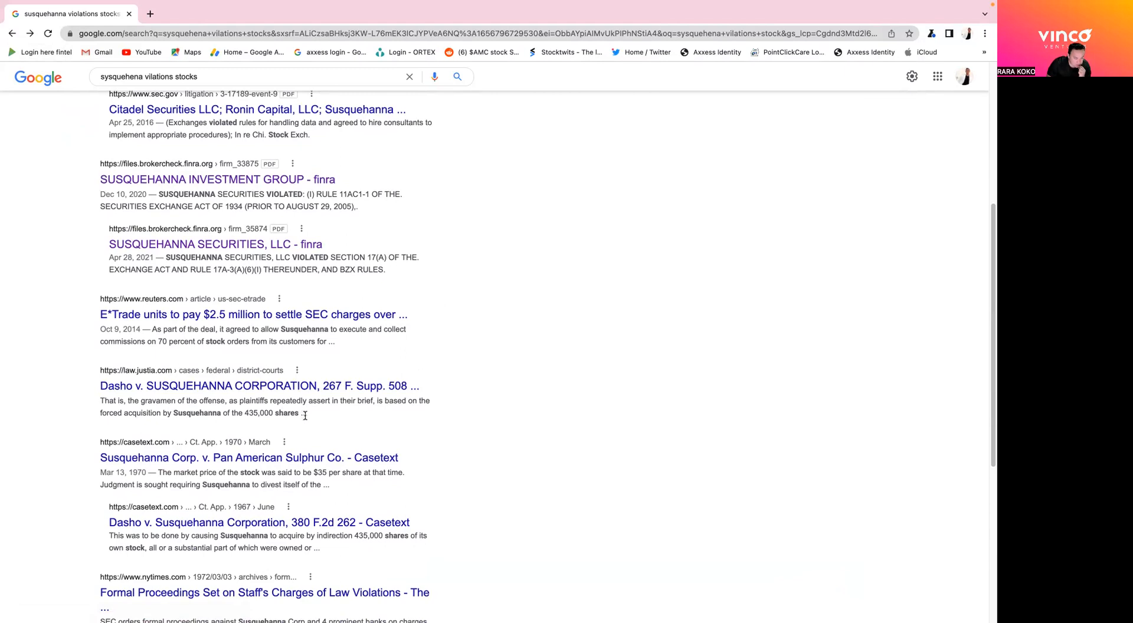
mouse_move(390, 414)
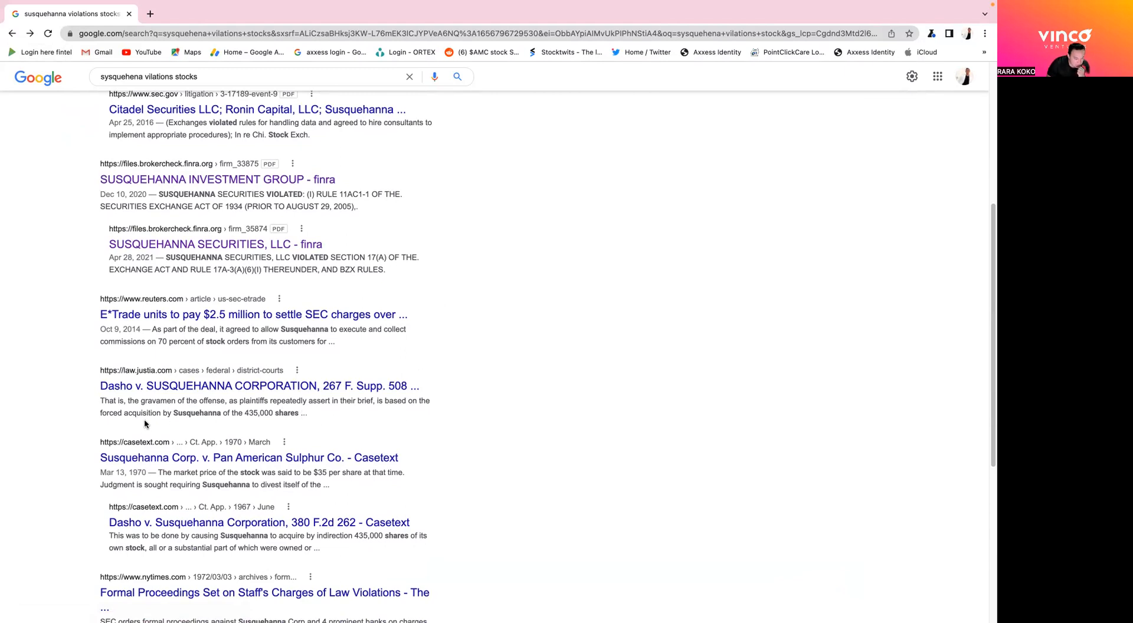
scroll("down", 3)
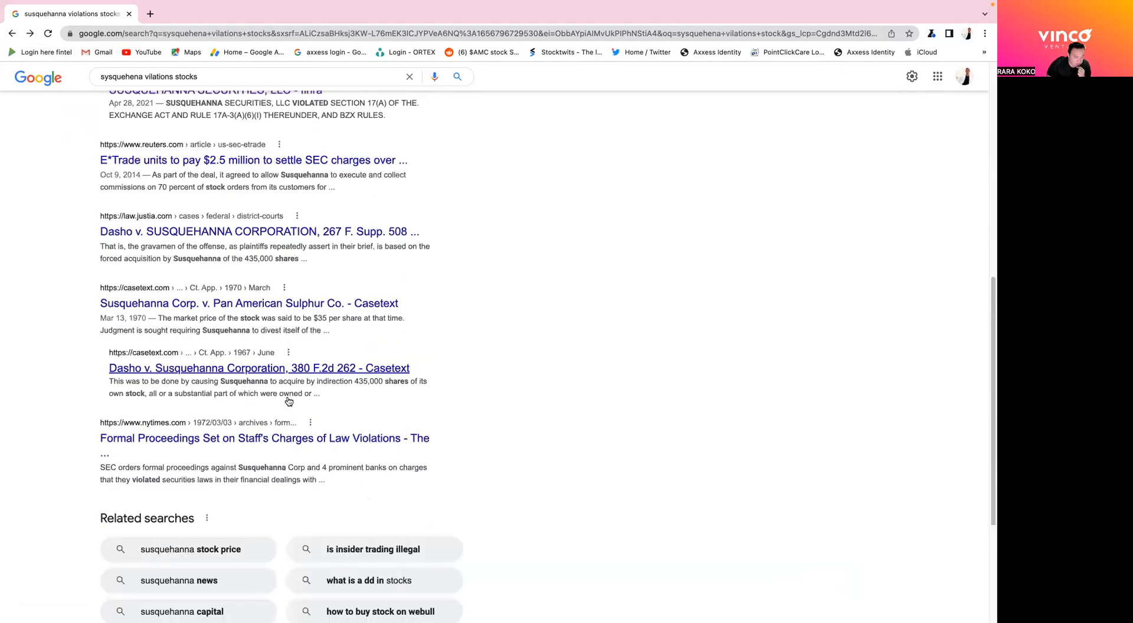
scroll("down", 3)
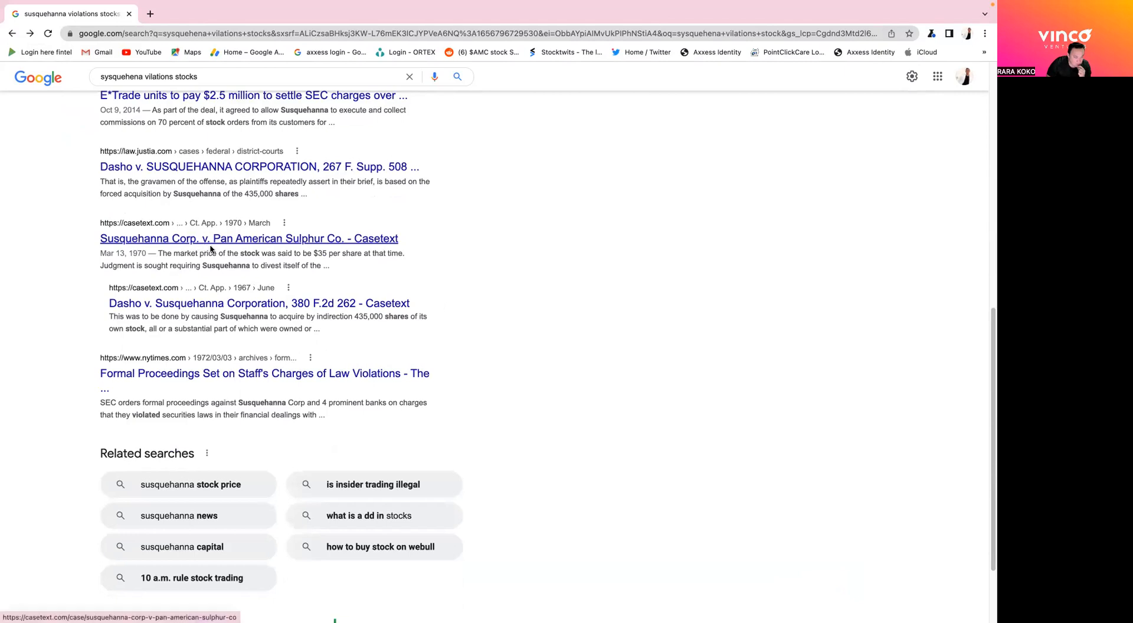
mouse_move(181, 389)
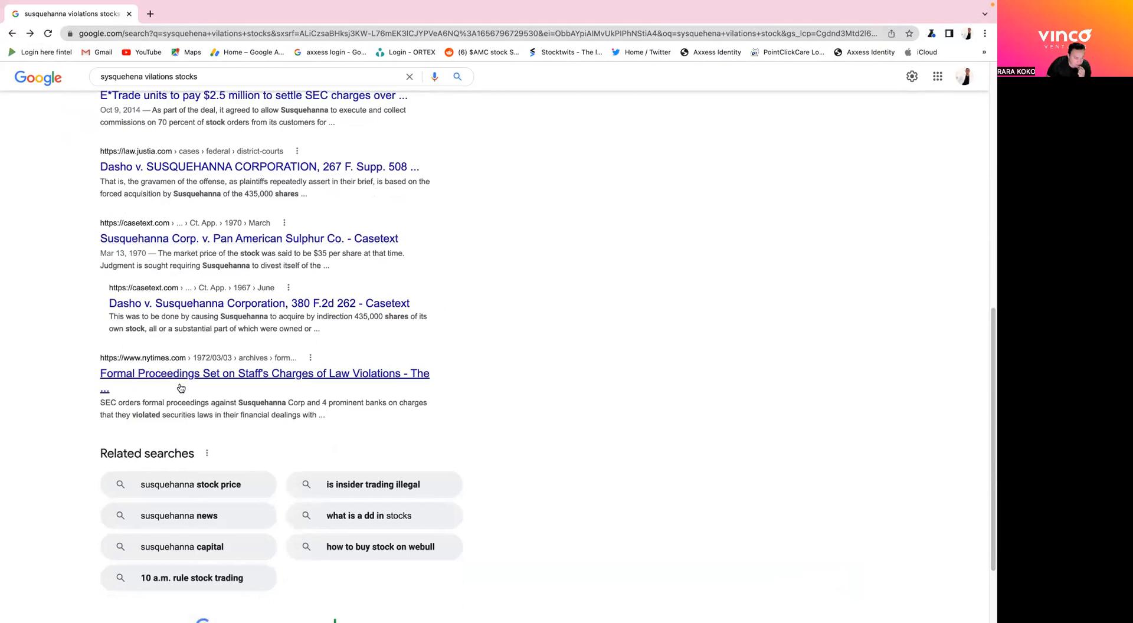
mouse_move(371, 414)
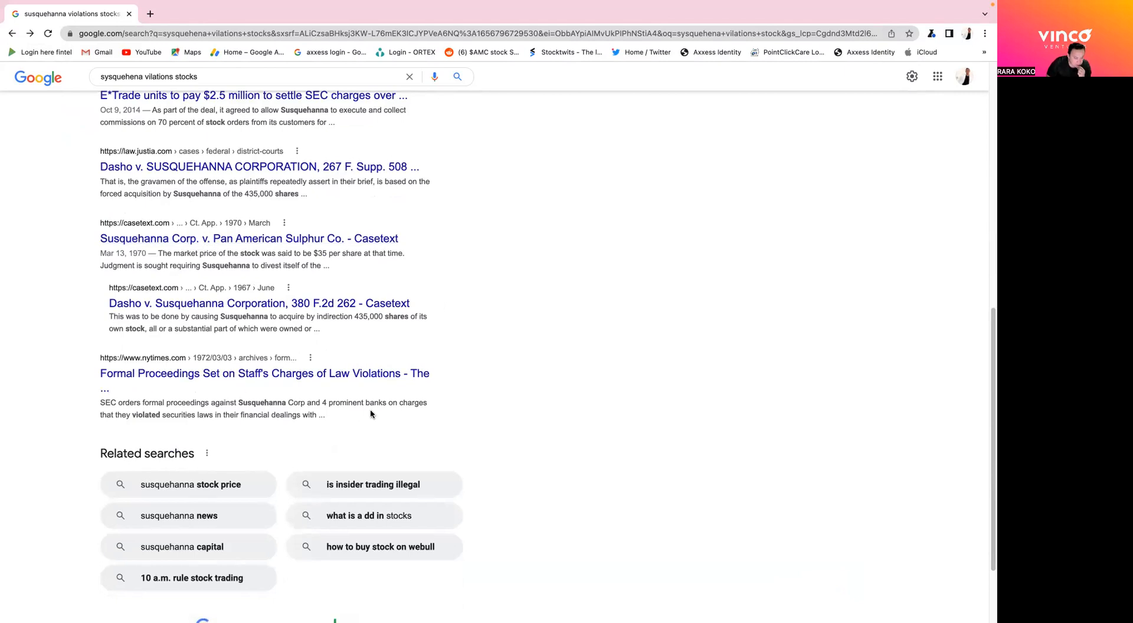
scroll("down", 3)
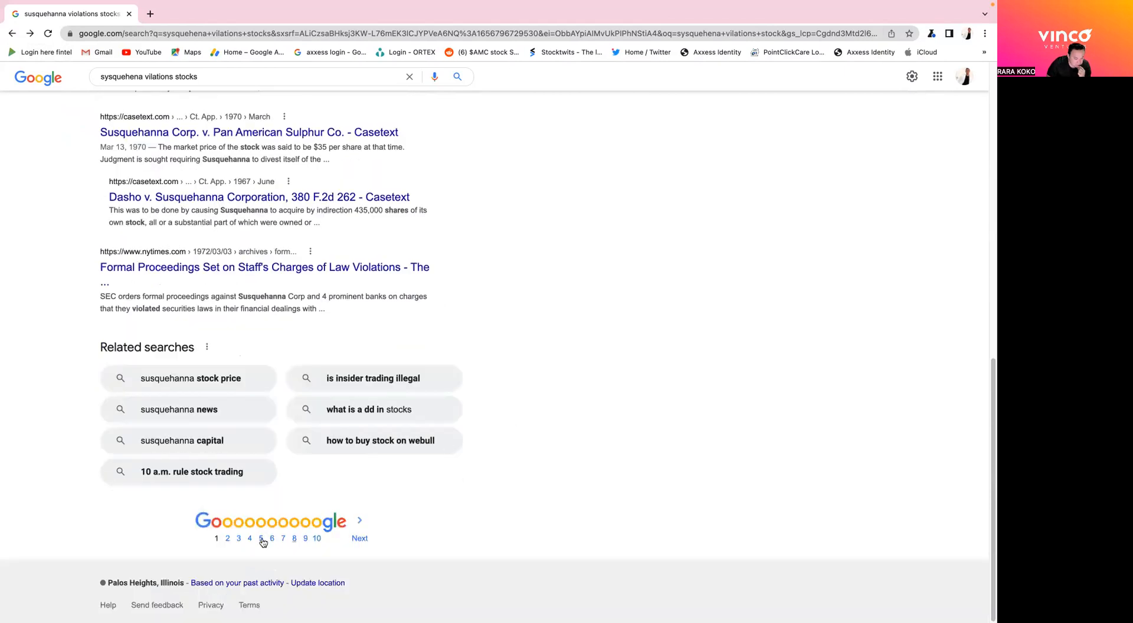
Step: Go to results page 2 and open the Susquehanna Energy Partners settlement PDF
left_click(227, 538)
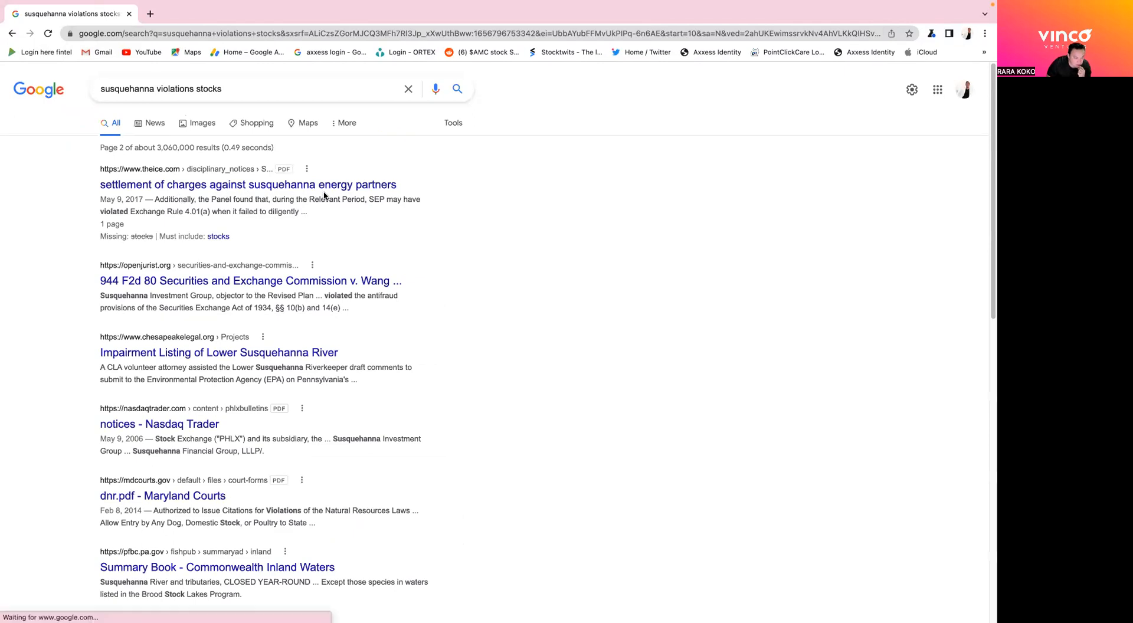
left_click(247, 184)
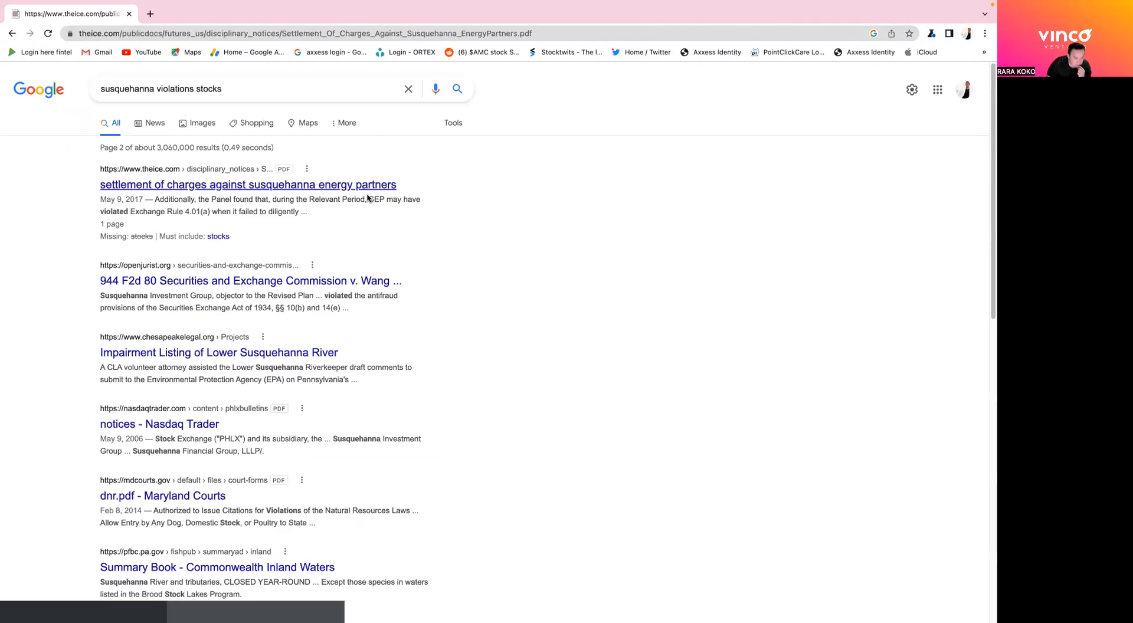
Step: Open the theice.com settlement PDF result again from results page 2
left_click(248, 184)
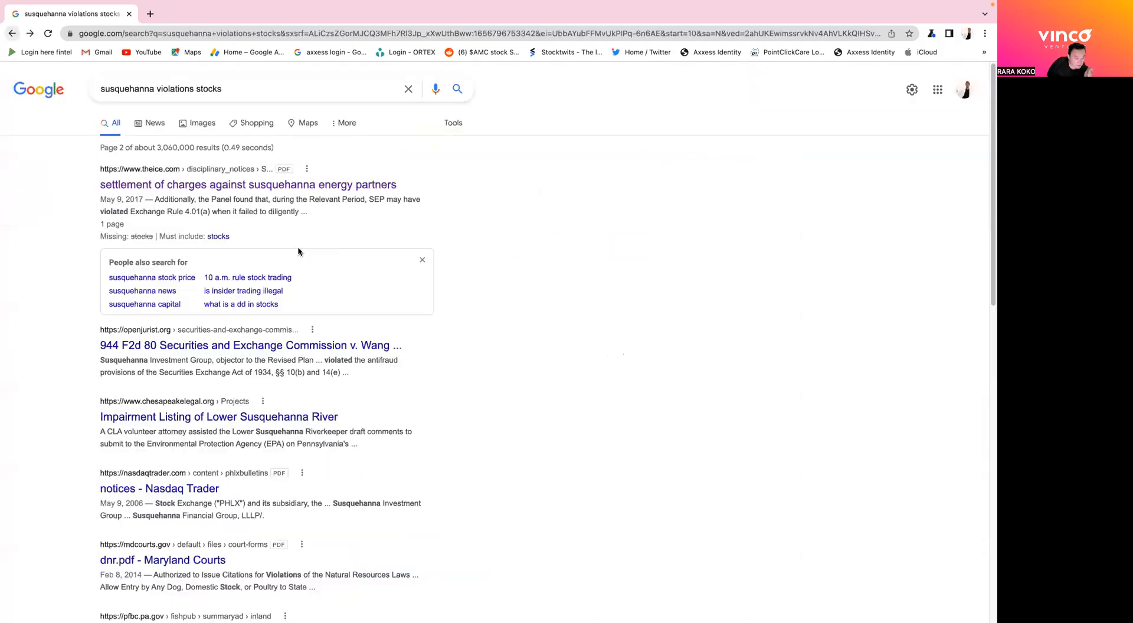
Step: Scroll further down page 2 and open the 'notices - Nasdaq Trader' PDF
scroll("down", 3)
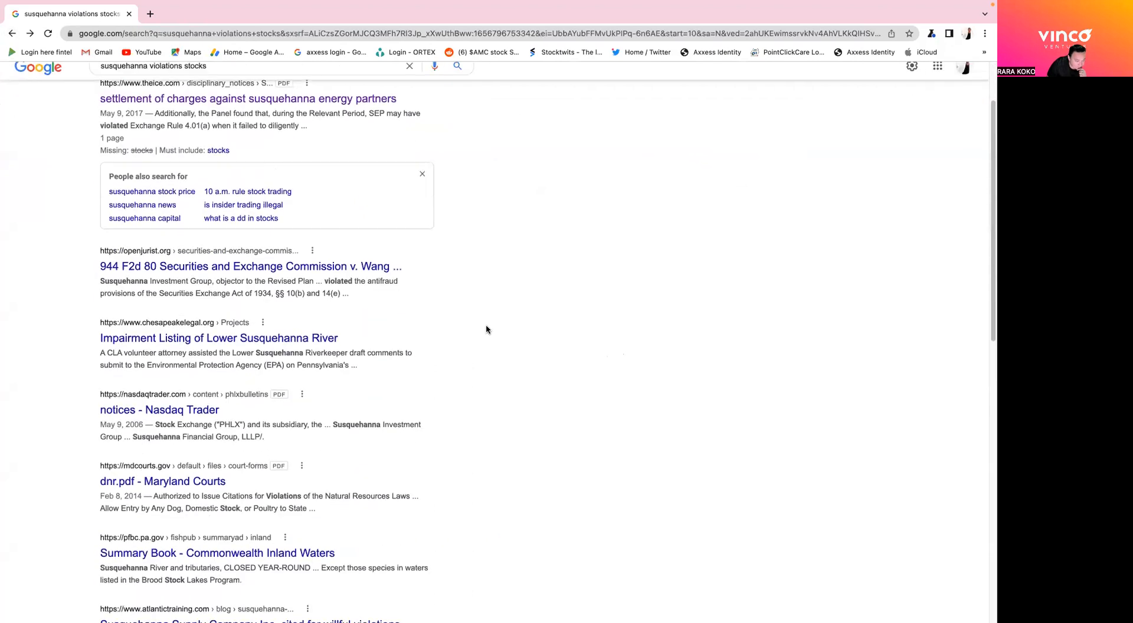
scroll("down", 3)
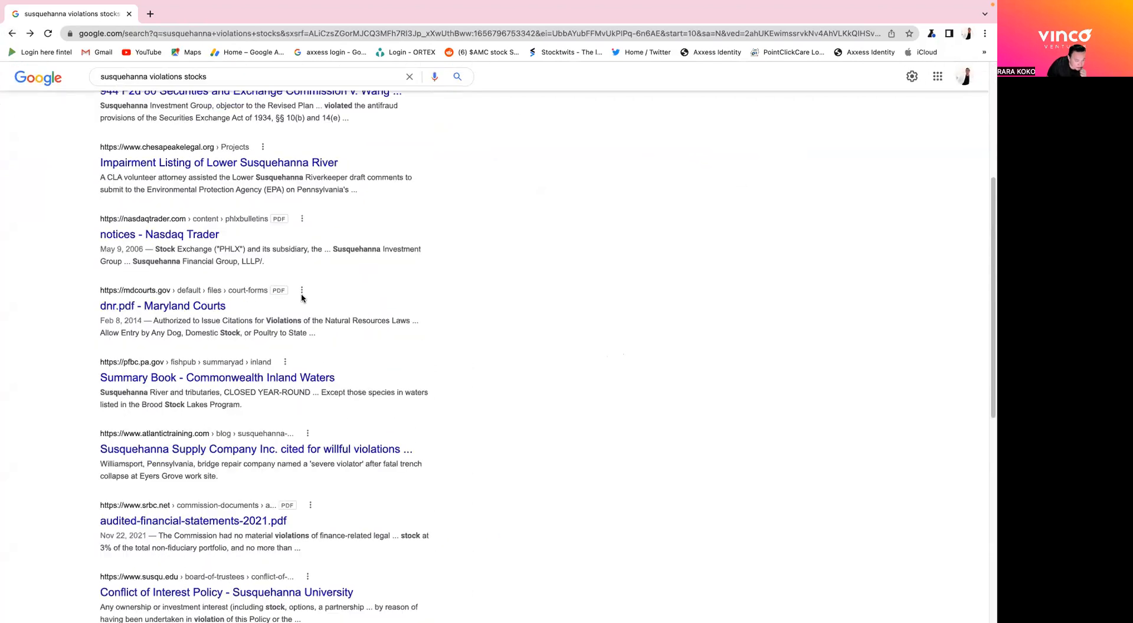
mouse_move(137, 275)
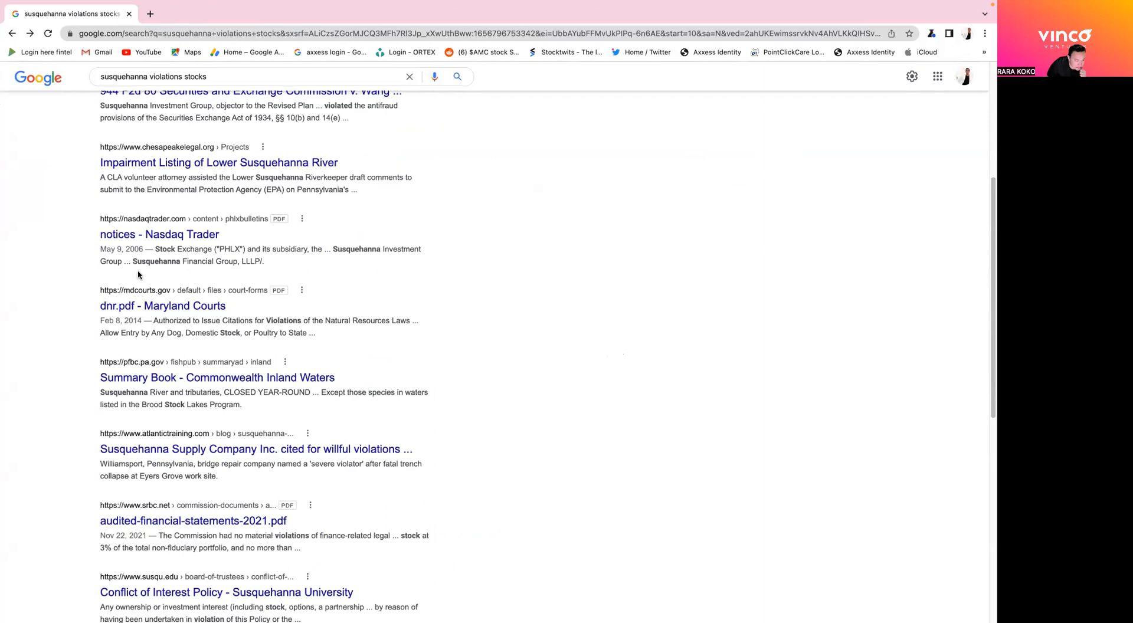
left_click(159, 234)
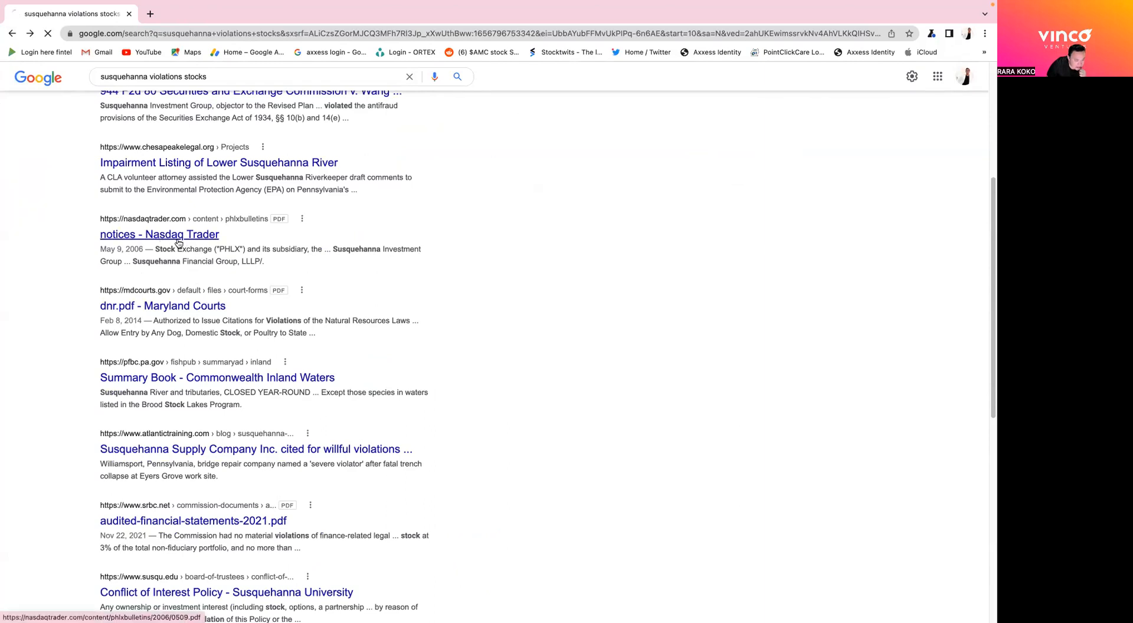
left_click(158, 234)
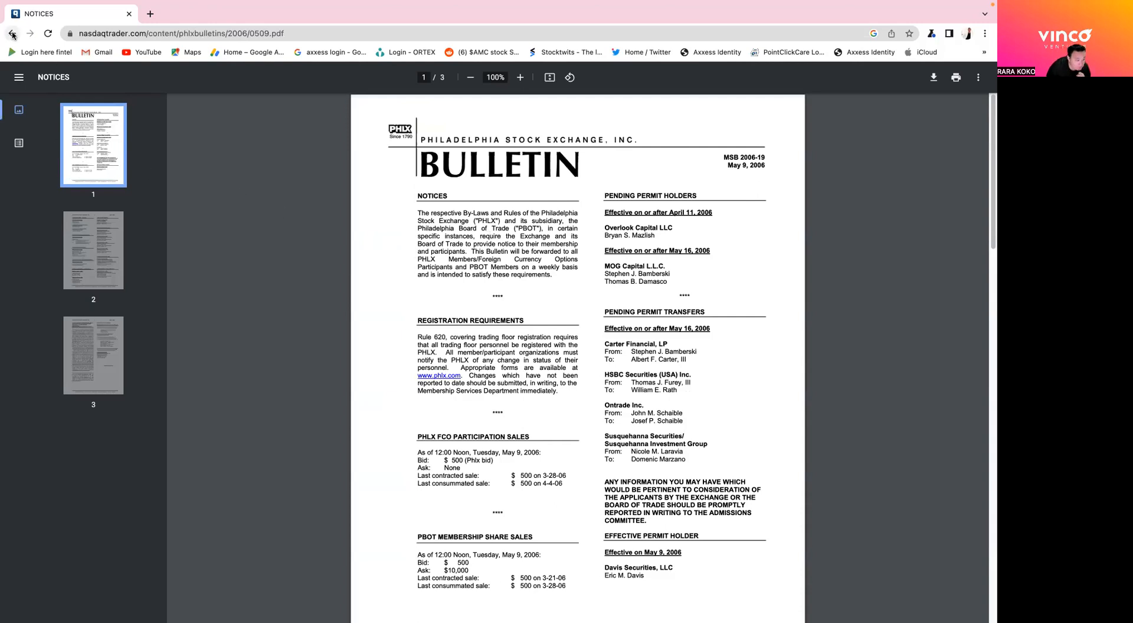
left_click(11, 33)
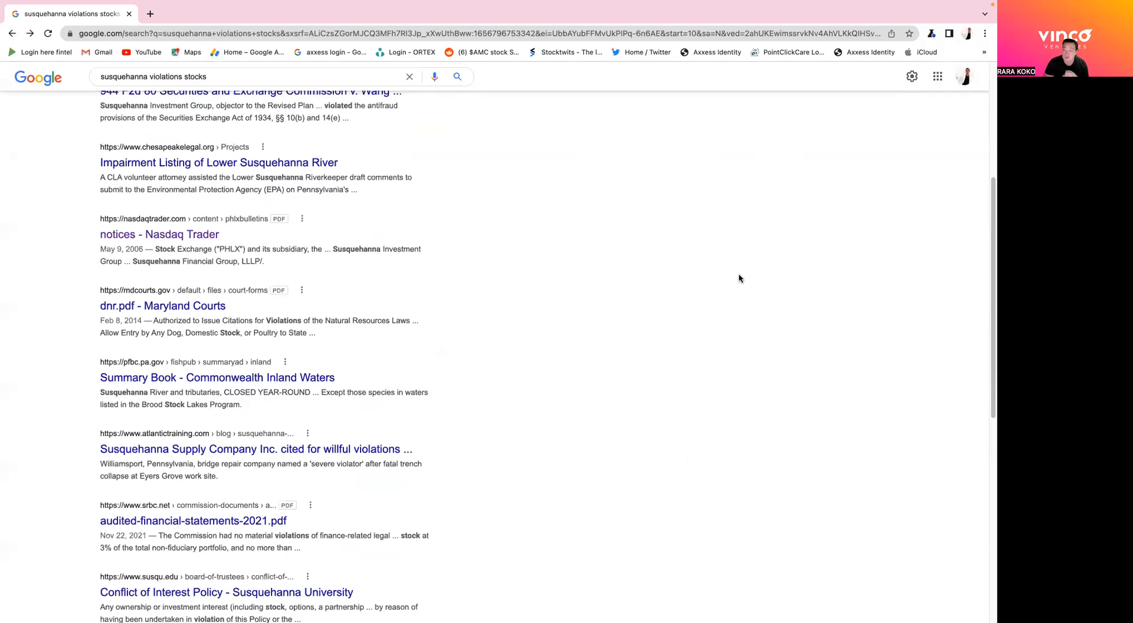